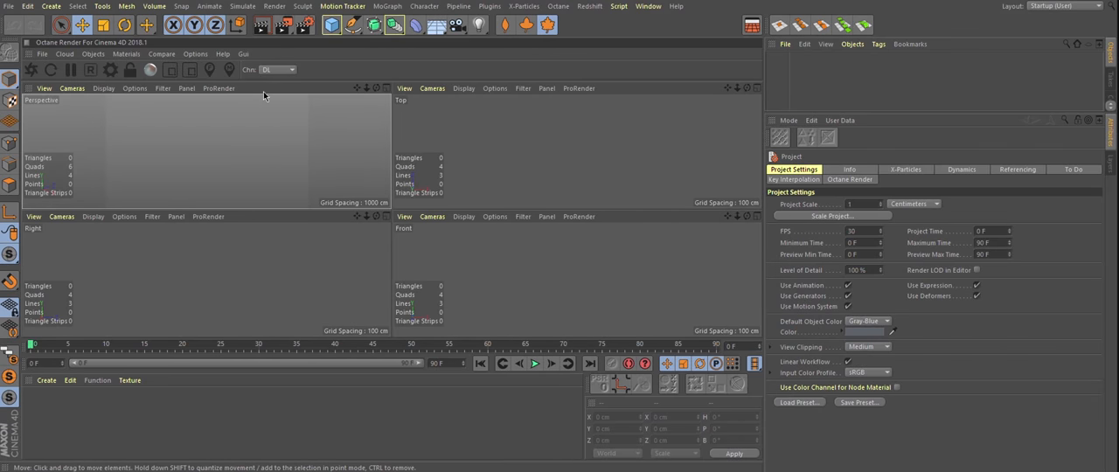
Add a Figure object and show it in a single large Perspective view
click(353, 24)
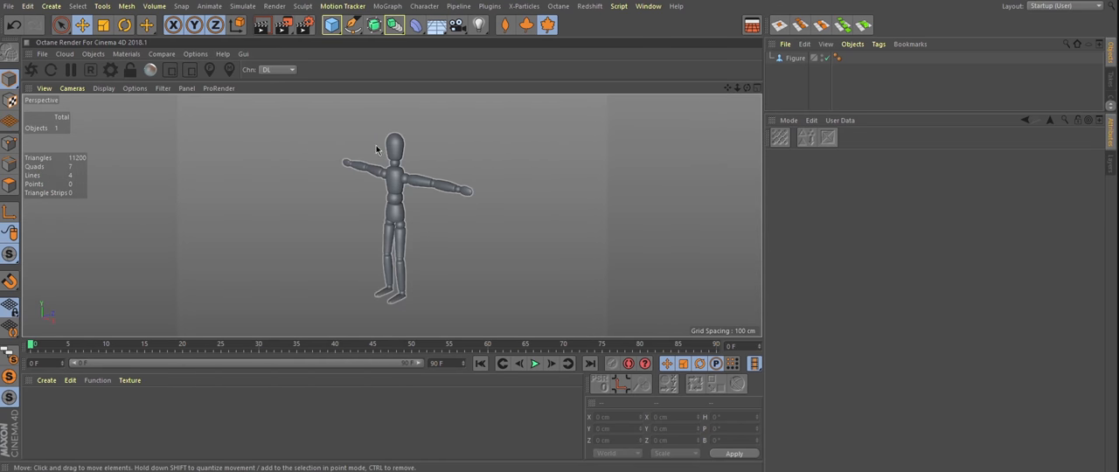
mouse_move(403, 186)
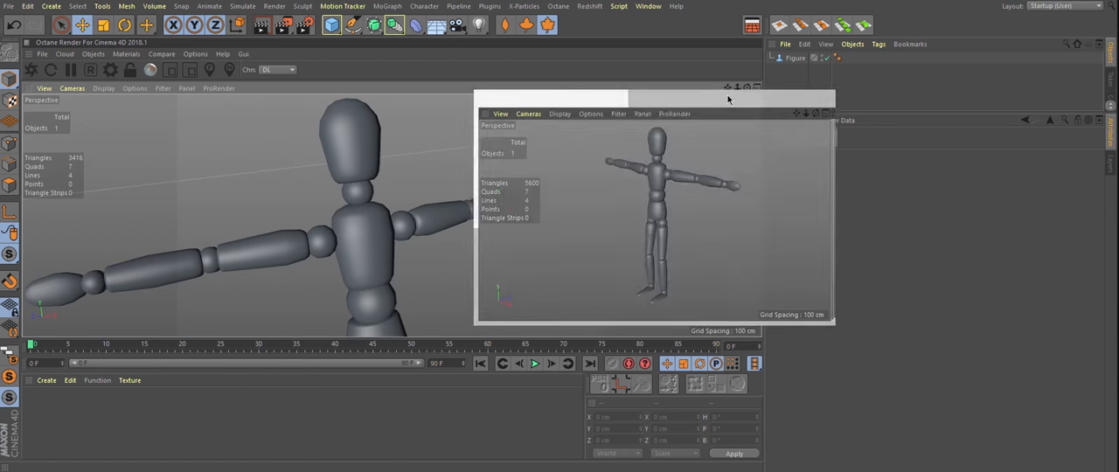
Add a floating New View Panel from the Window menu beside the main view
click(650, 7)
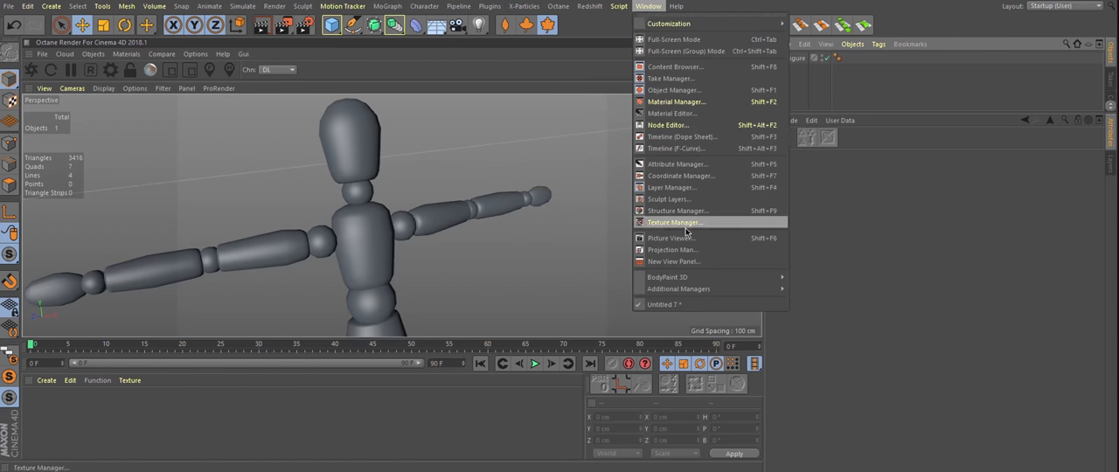
click(673, 262)
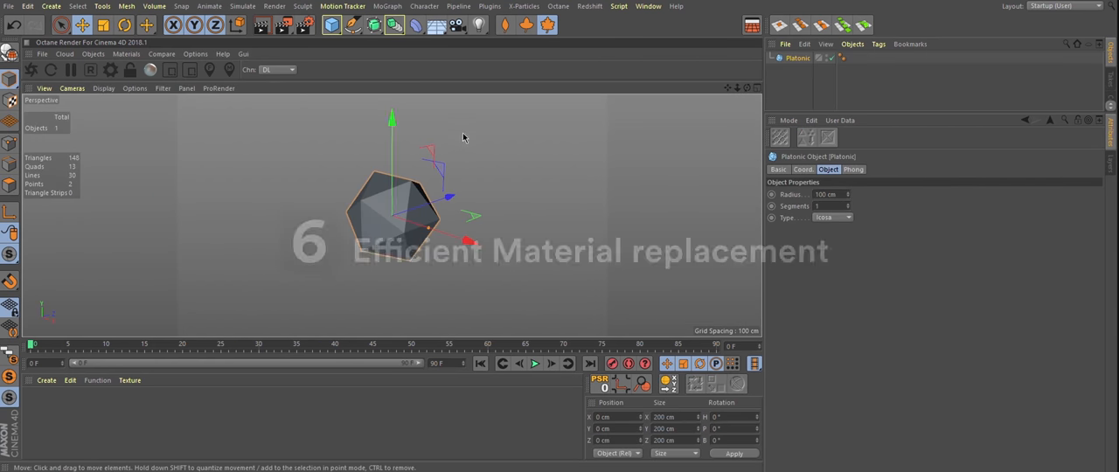
Create a Platonic solid and give the new material a blue colour in the Material Editor
click(395, 7)
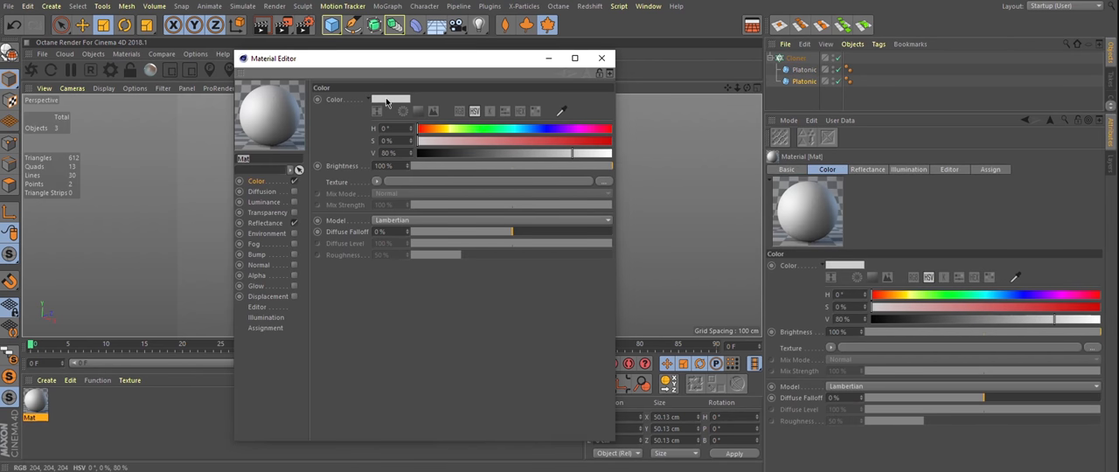
click(566, 129)
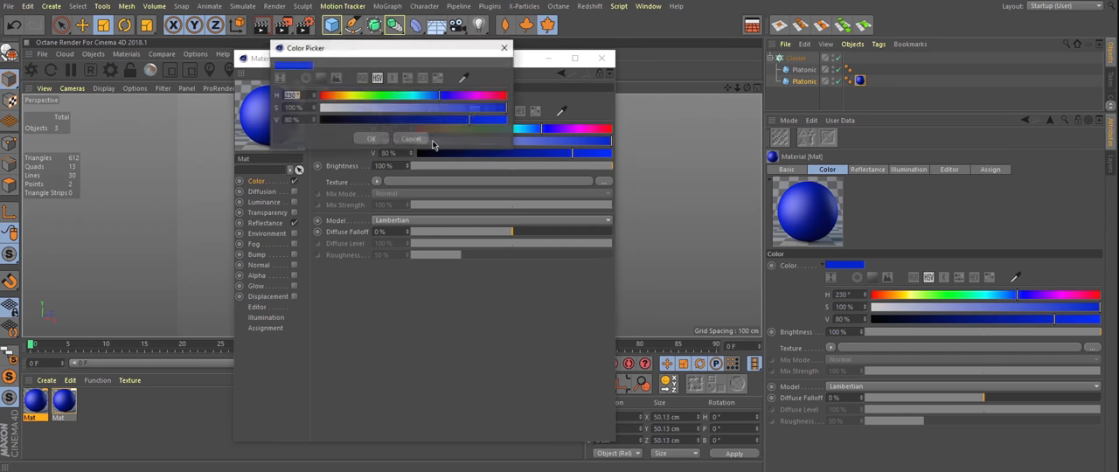
click(370, 139)
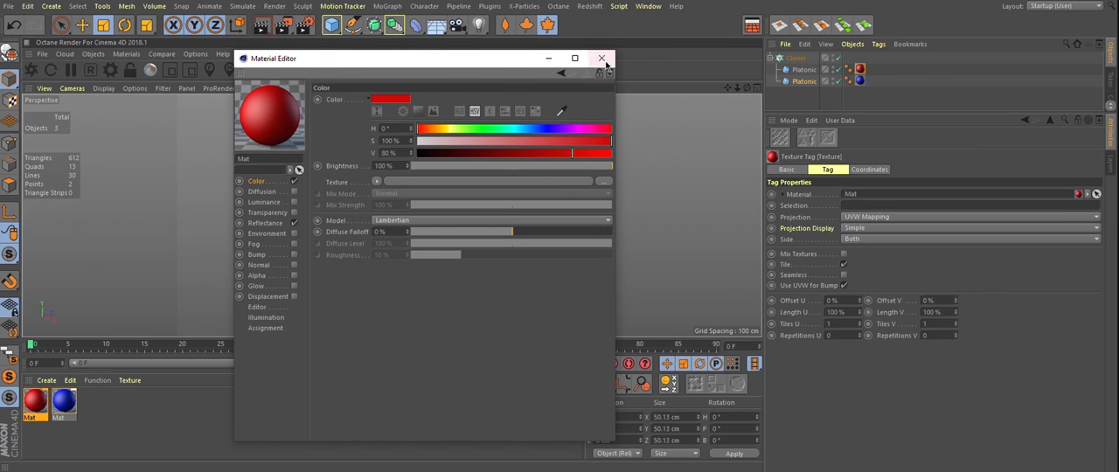
click(602, 56)
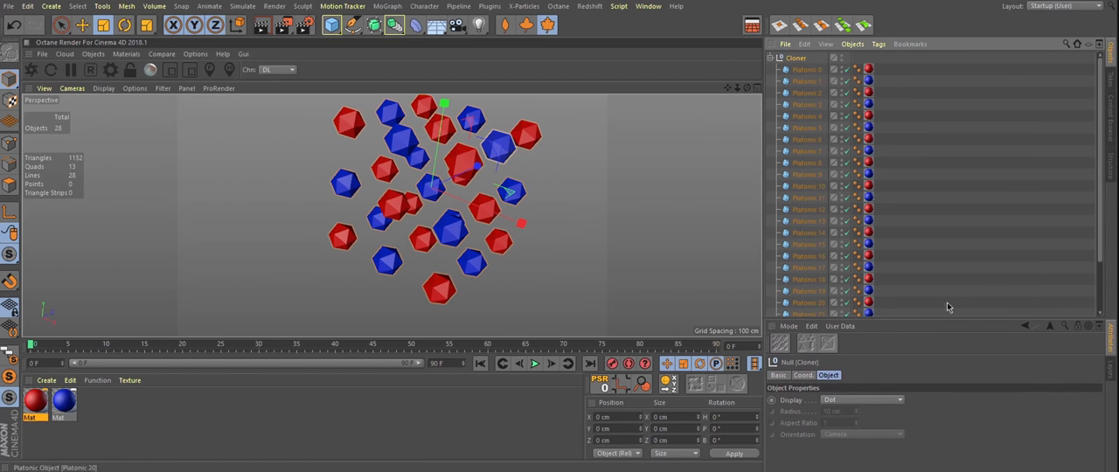
Scroll the Object Manager to reveal the individual Platonic objects under the Cloner
scroll(down, 3)
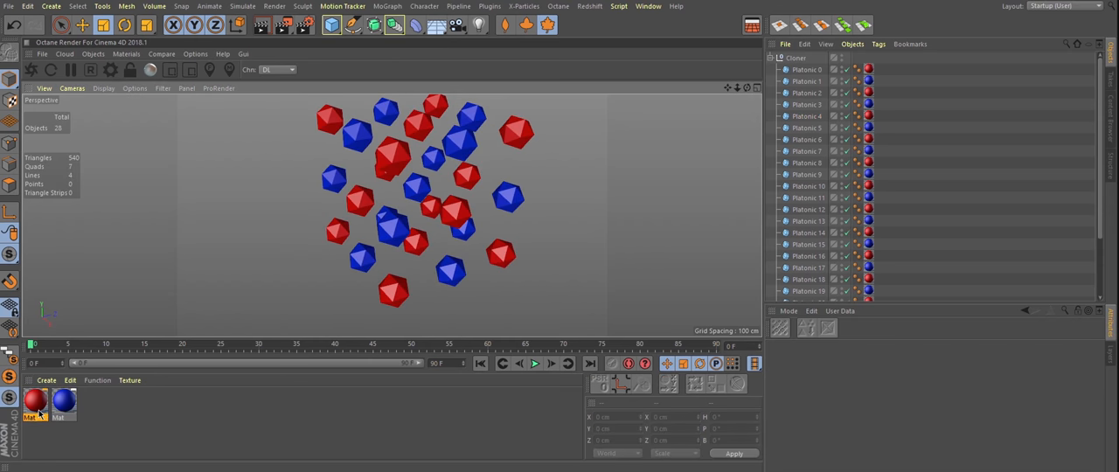
Select all texture tags and objects using the red material via its context menu
right_click(38, 402)
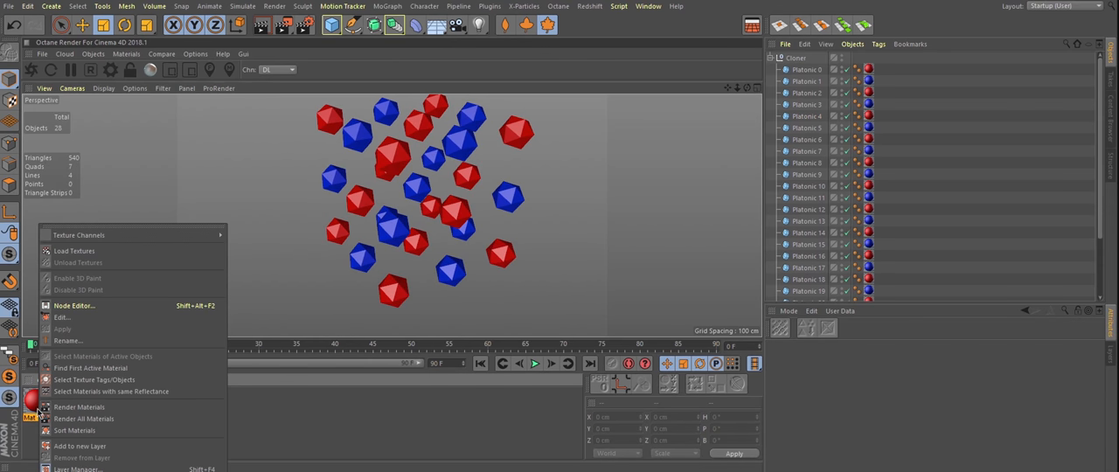
mouse_move(105, 380)
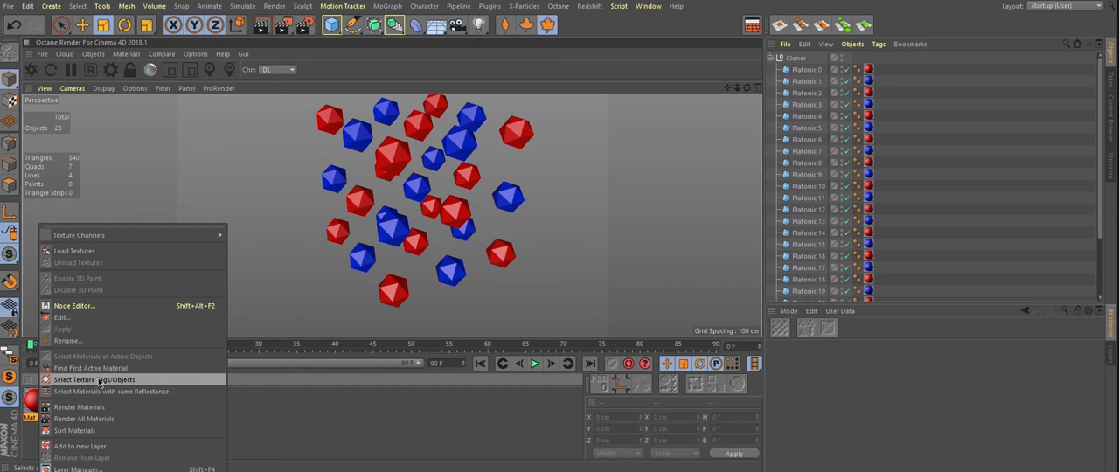
click(96, 375)
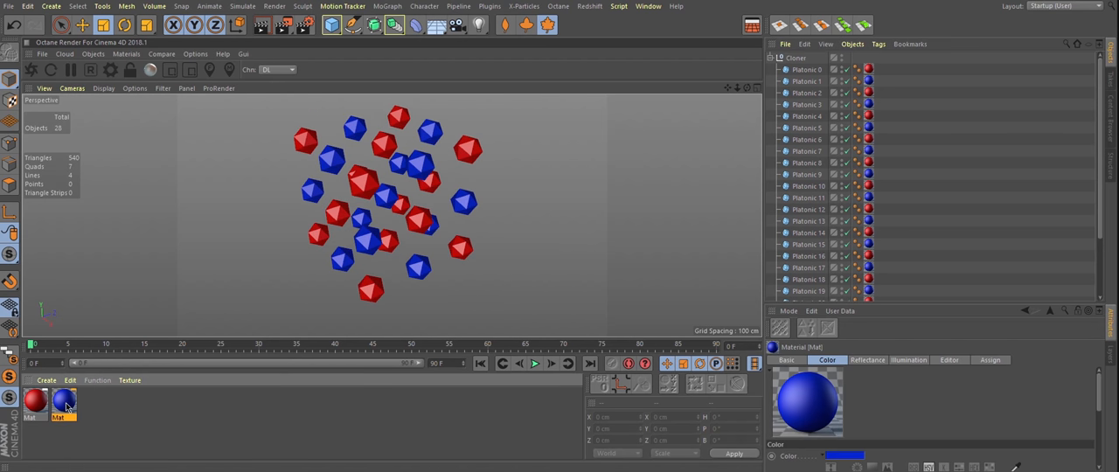
click(35, 406)
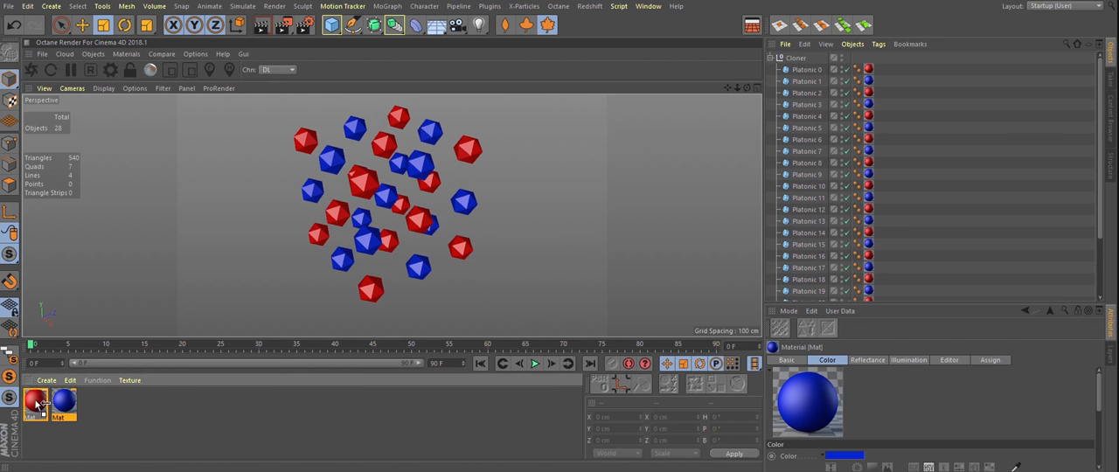